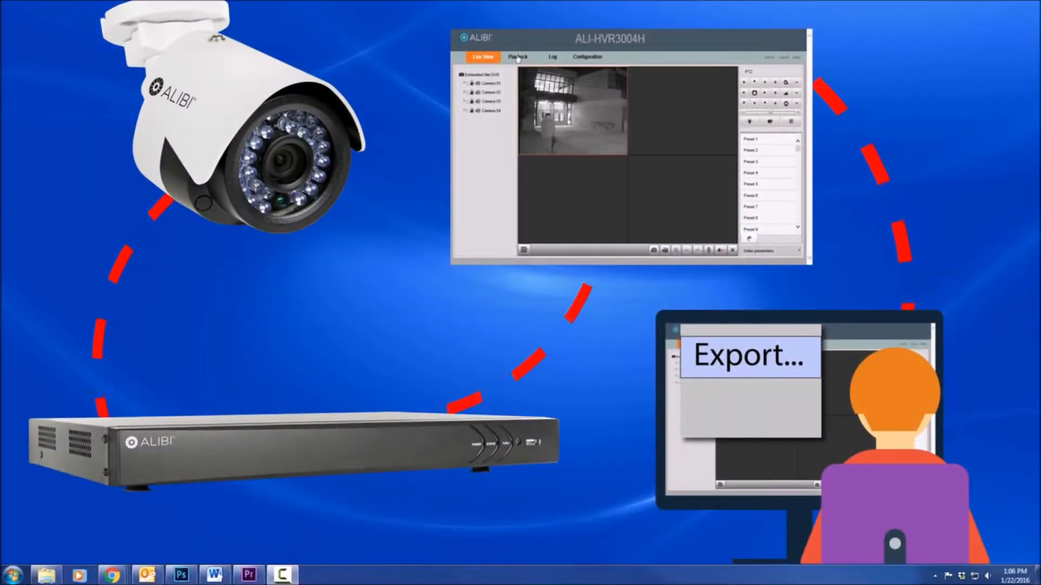
Launch Internet Explorer from the Start Menu and reach the ALIBI recorder login page.
click(13, 573)
text(inter)
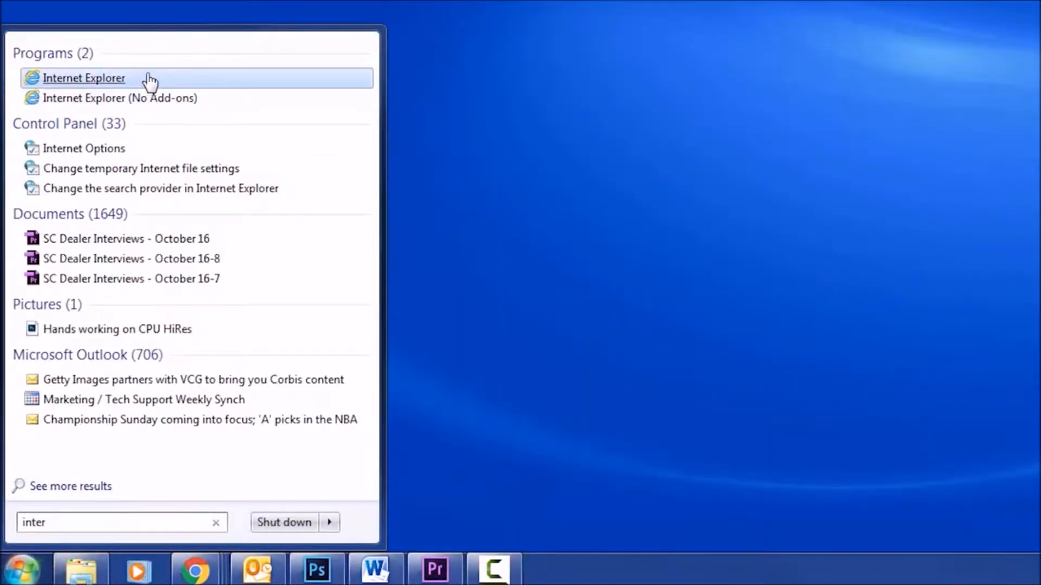
right_click(83, 78)
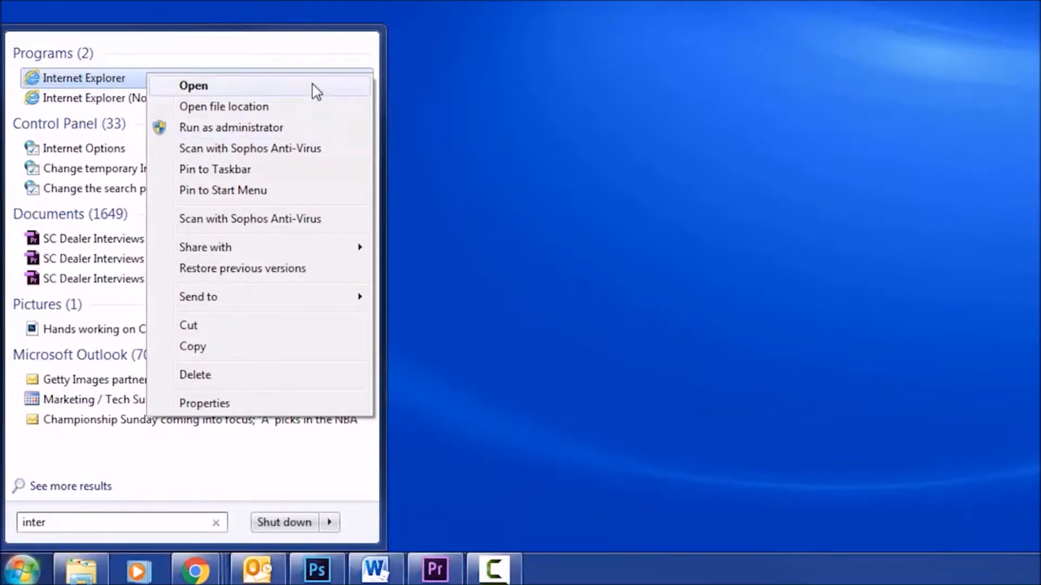
click(193, 84)
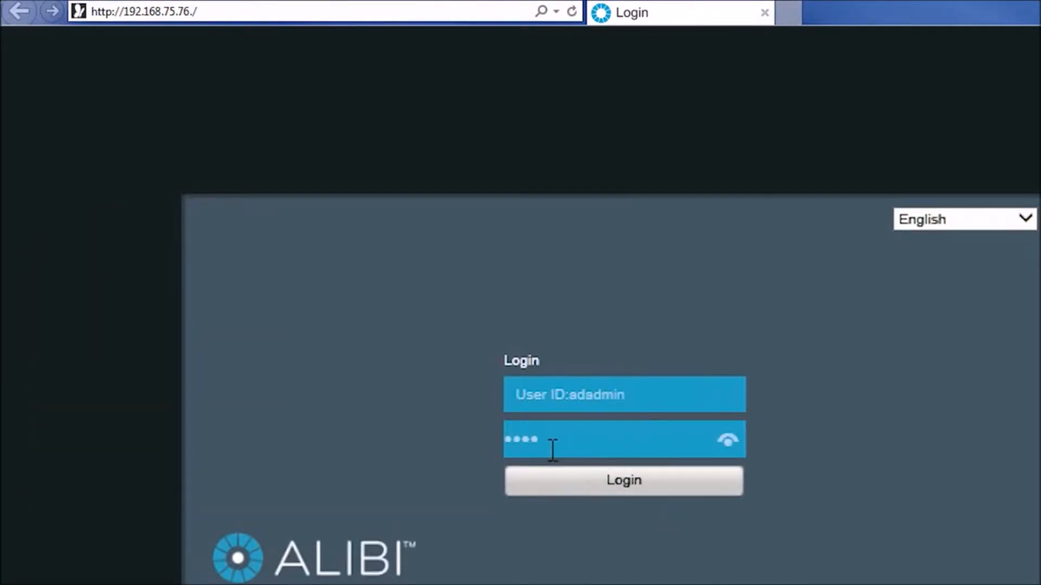
Log in, go to Playback and choose Camera 02 so its calendar appears.
click(622, 480)
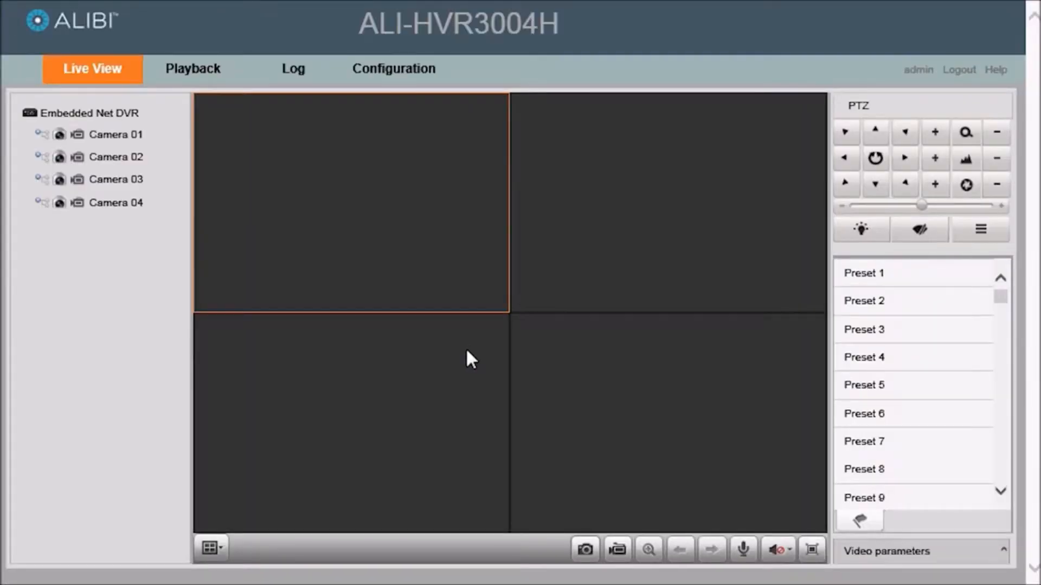
click(193, 68)
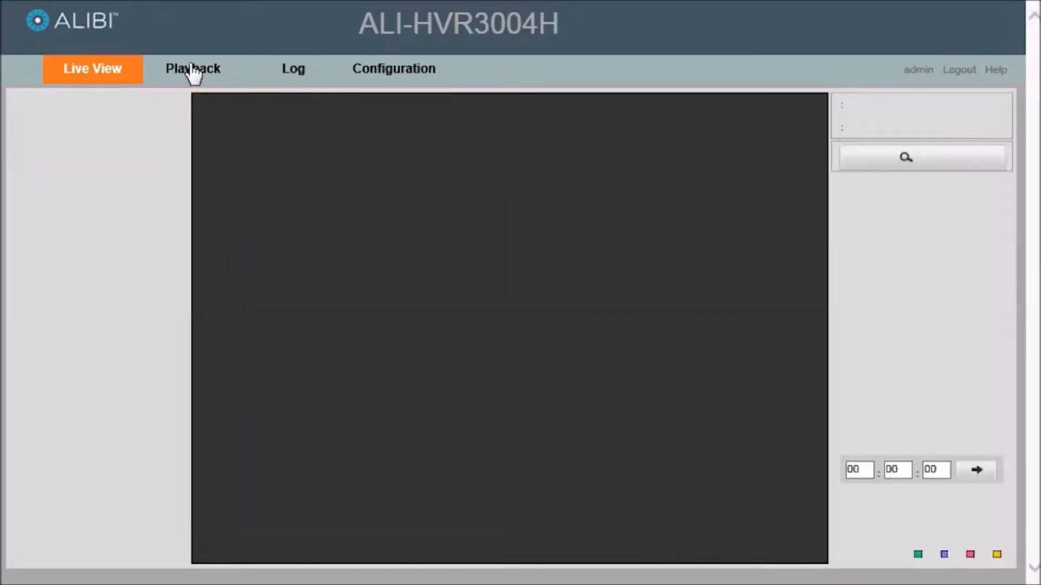
click(193, 68)
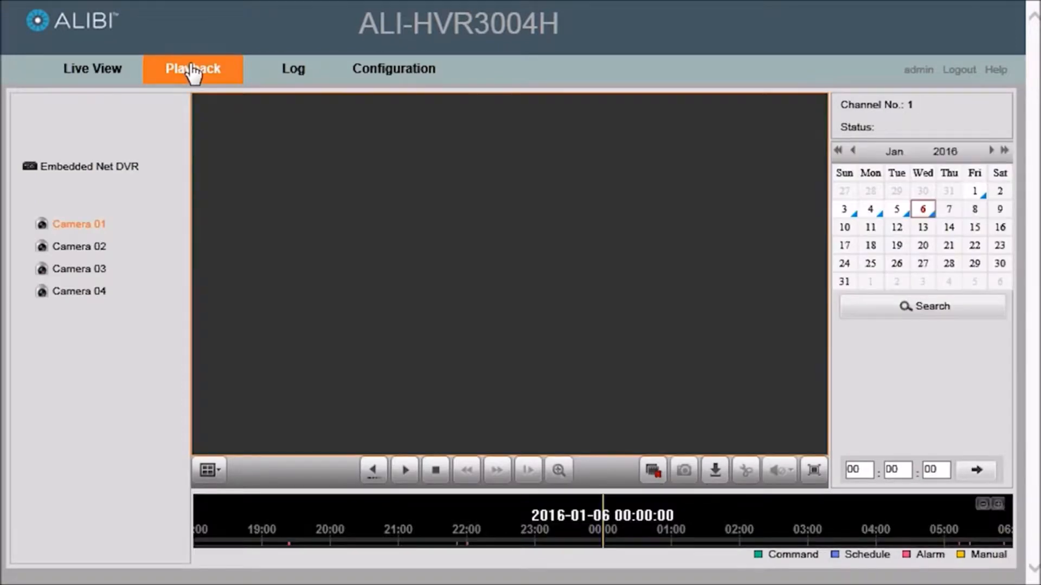
mouse_move(98, 223)
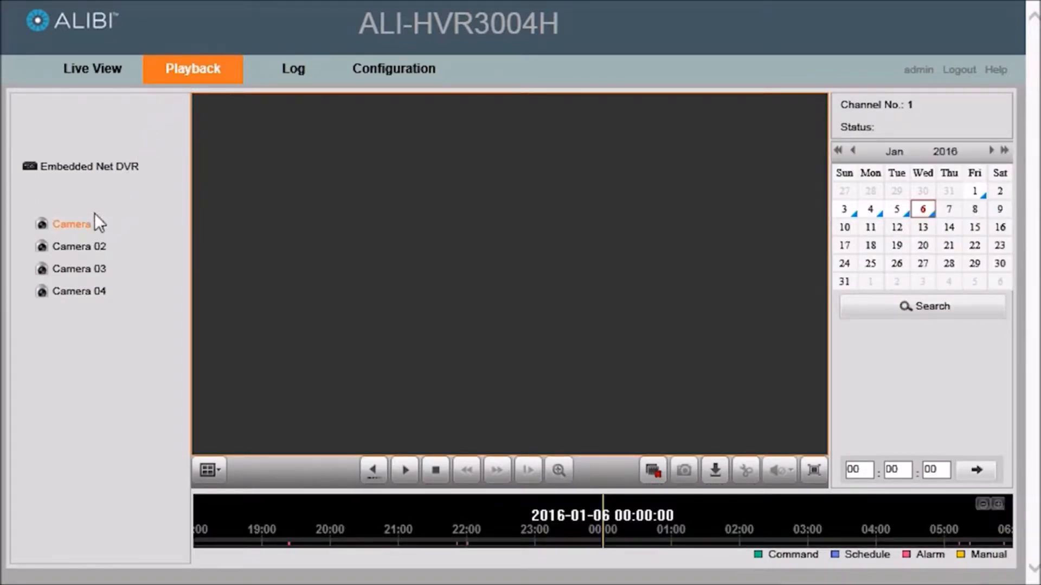
click(79, 246)
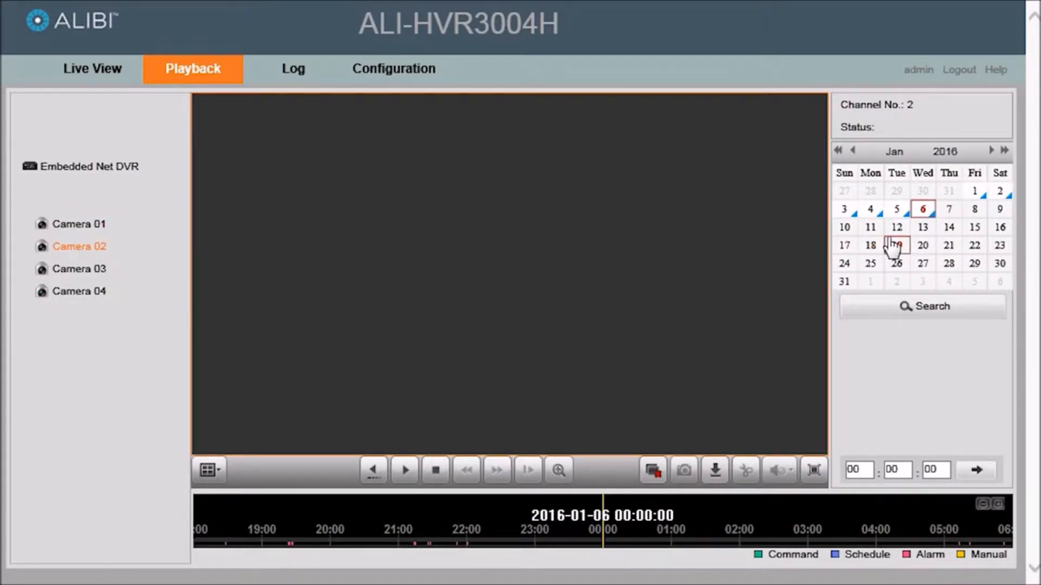
Page the calendar to December 2015 and back, then pick January 4, 2016.
click(896, 227)
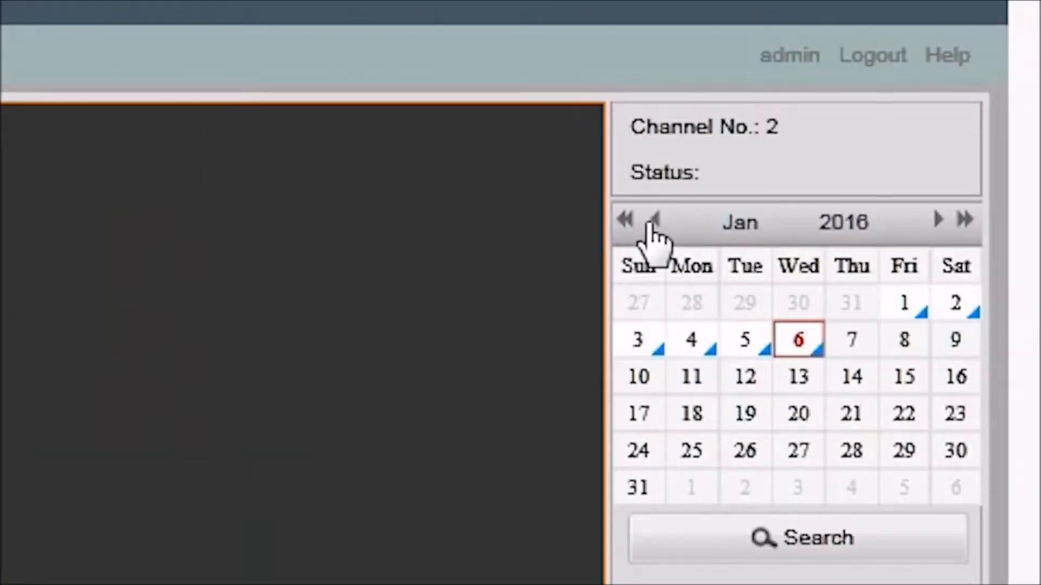
click(656, 220)
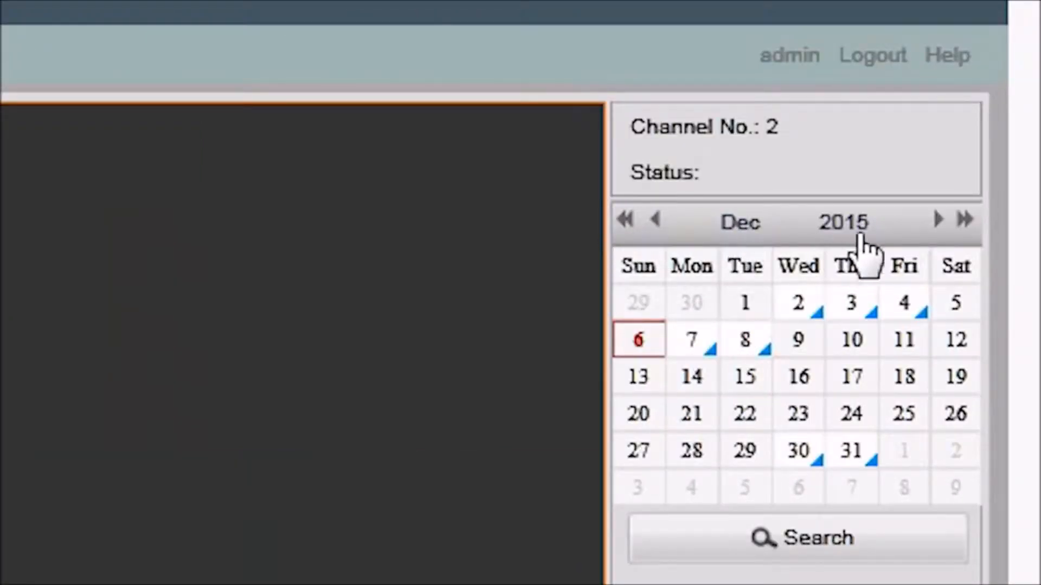
click(936, 220)
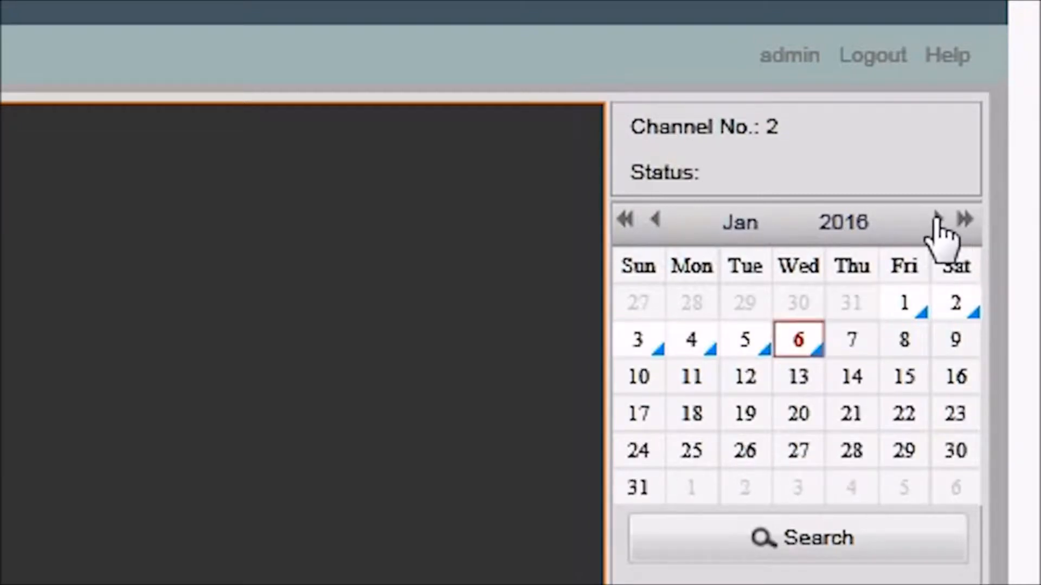
click(690, 339)
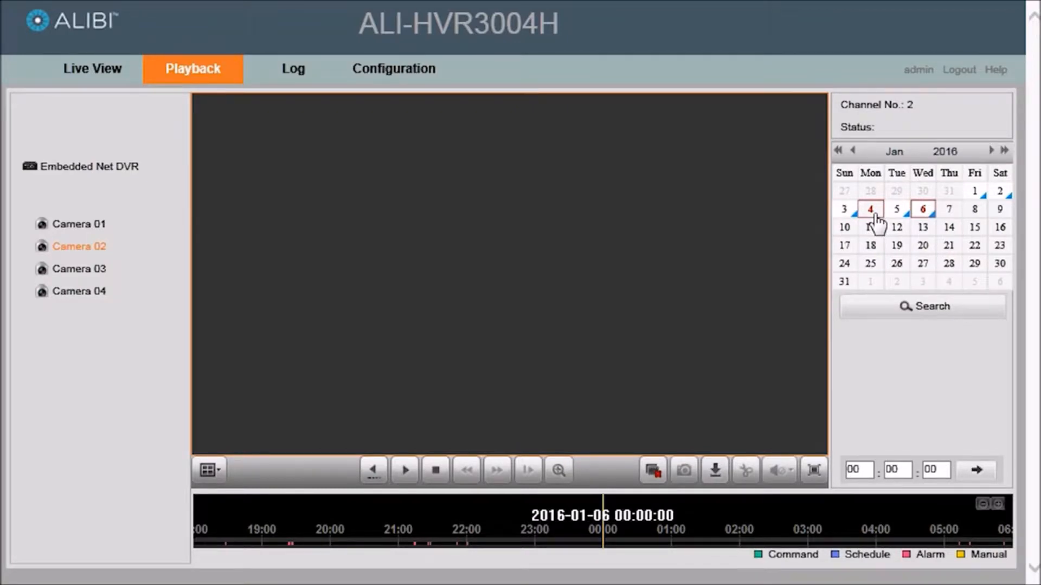
mouse_move(867, 326)
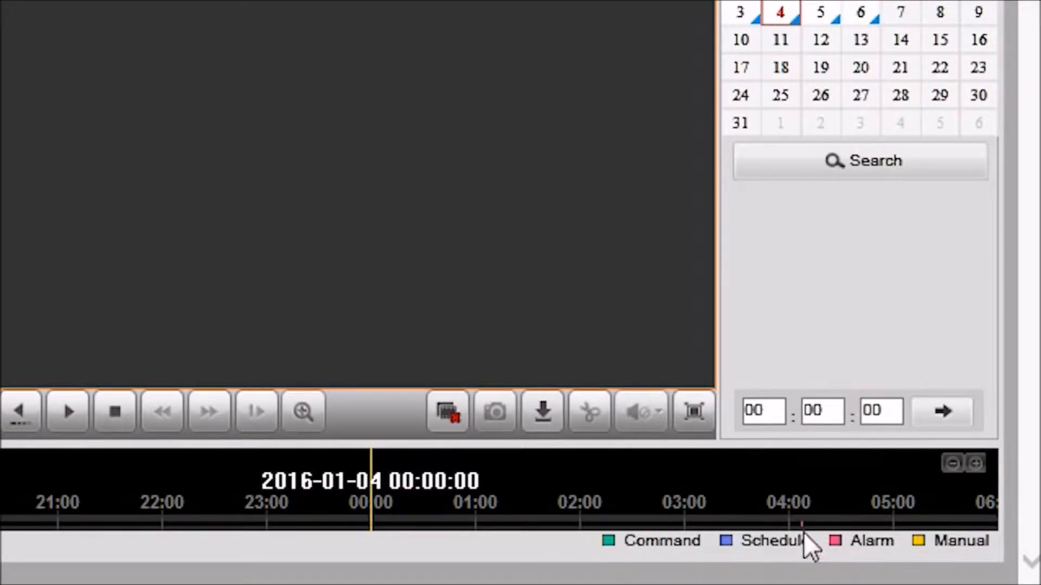
mouse_move(860, 567)
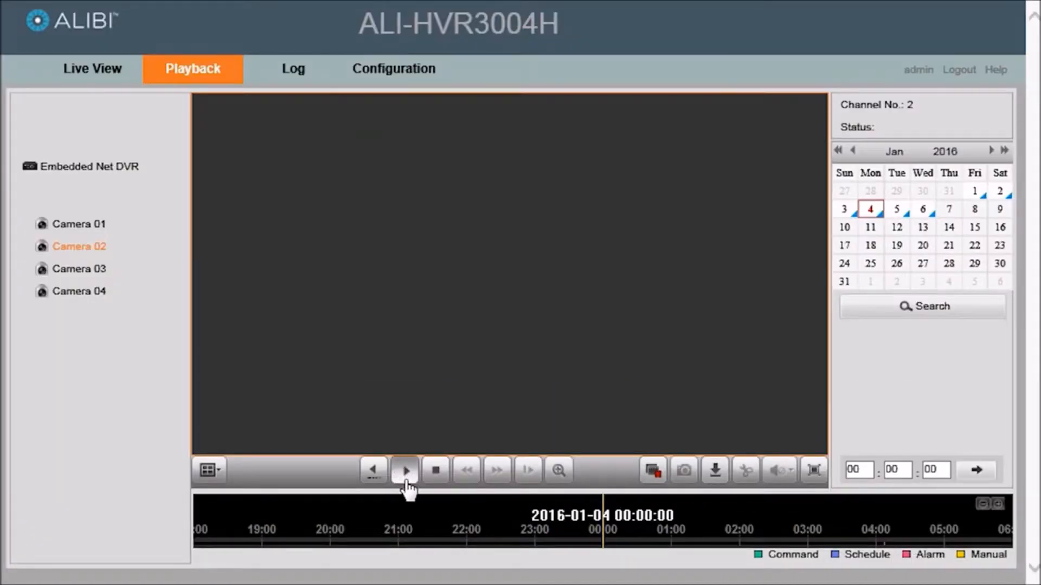
Play Camera 02's January 4 footage at 1X and stop it at 12:23:21.
click(405, 469)
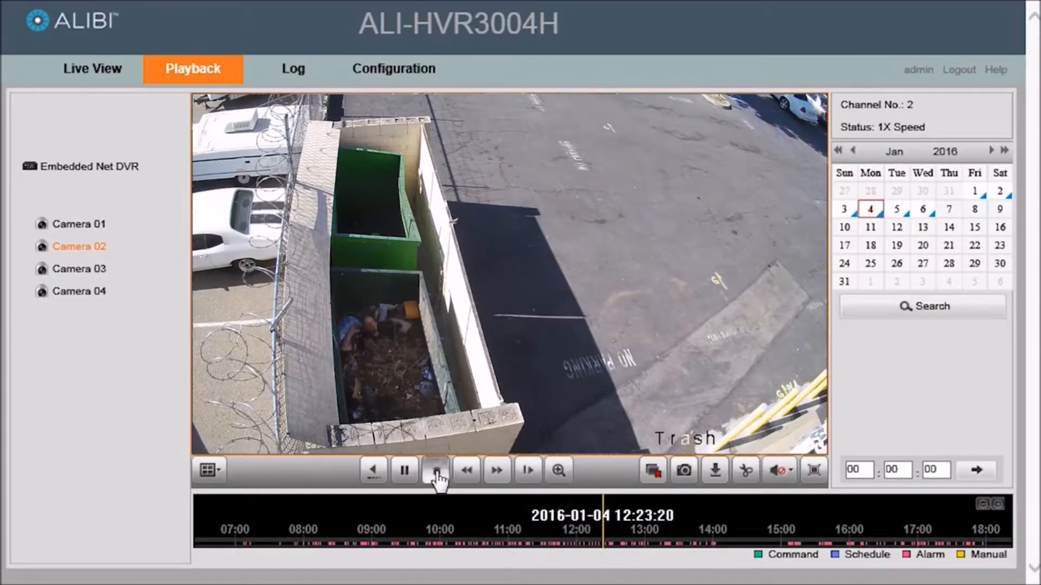
click(436, 470)
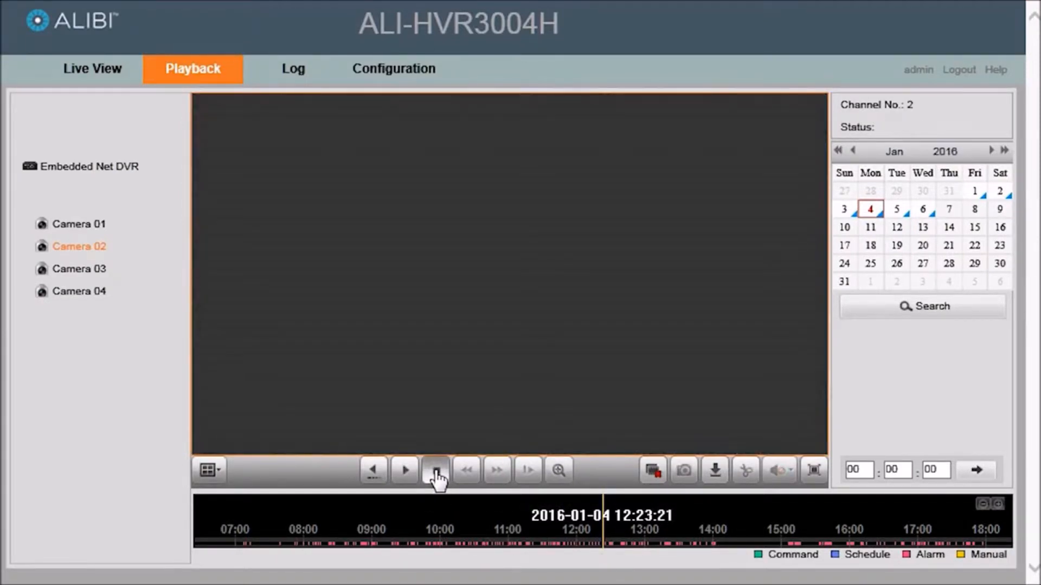
click(435, 469)
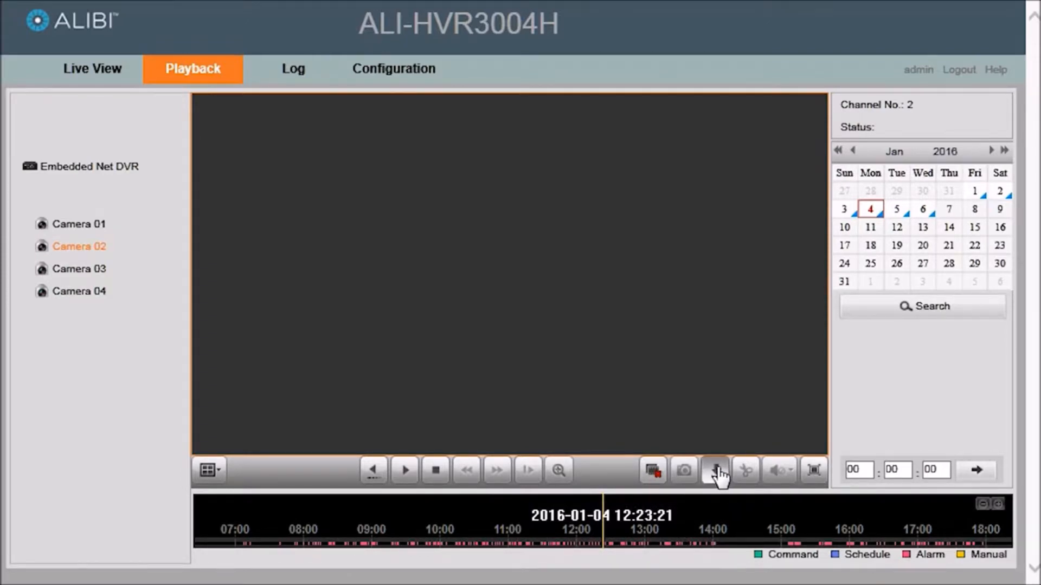
Bring up the Download File list of 275 recordings and advance to page 4 of 14.
click(715, 470)
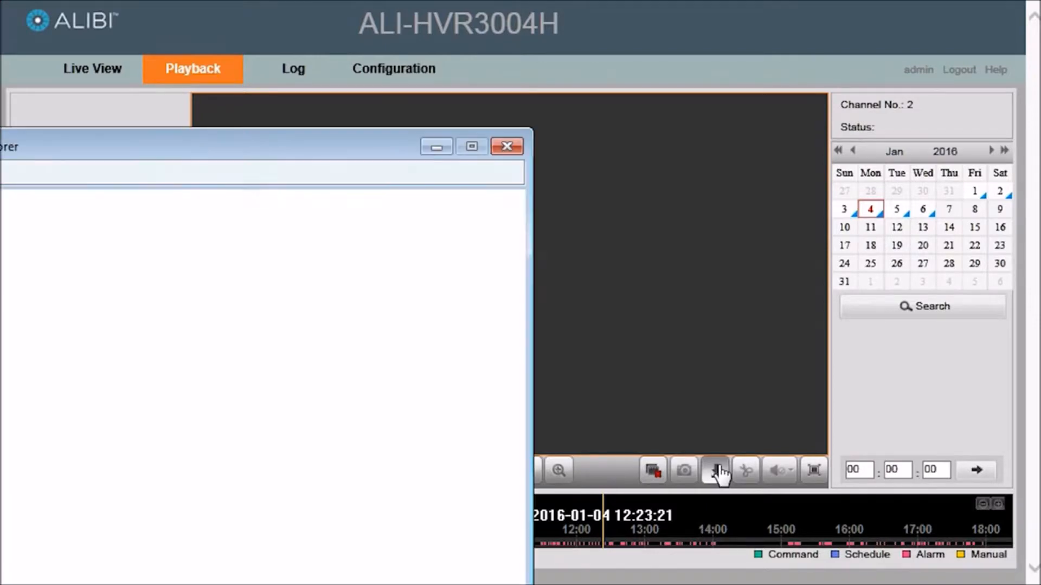
click(714, 469)
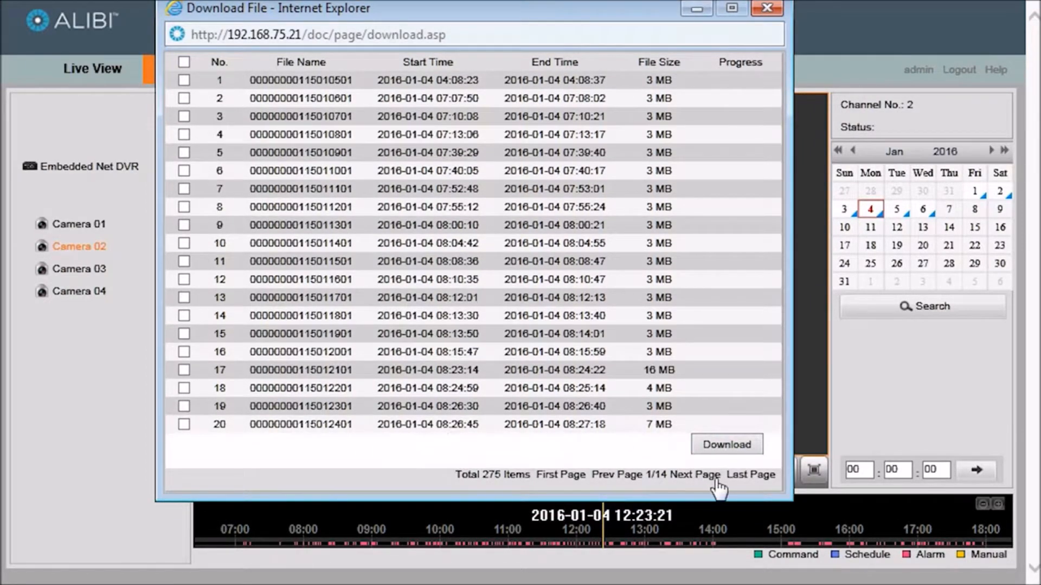
mouse_move(370, 433)
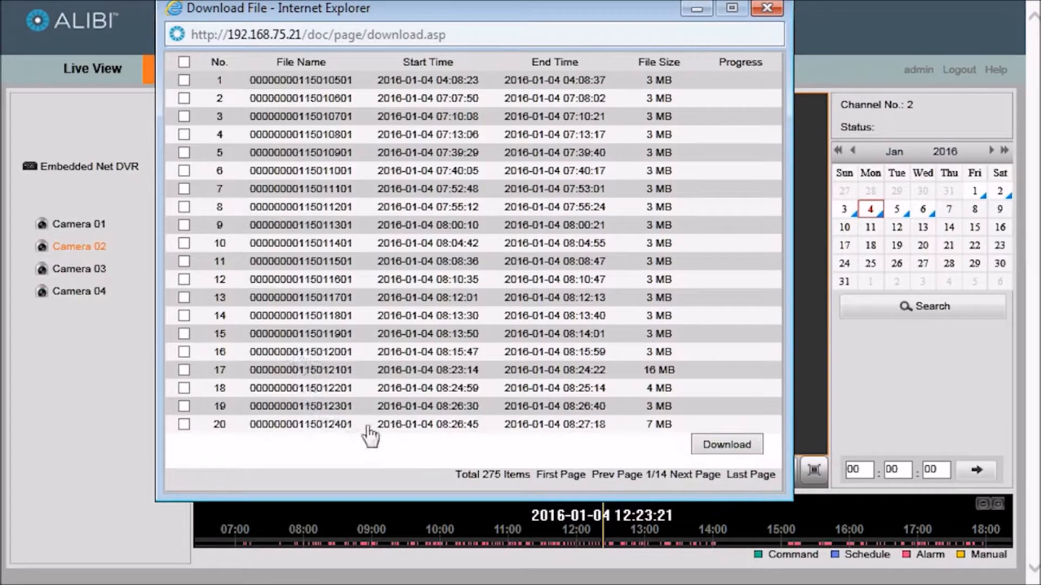
mouse_move(690, 485)
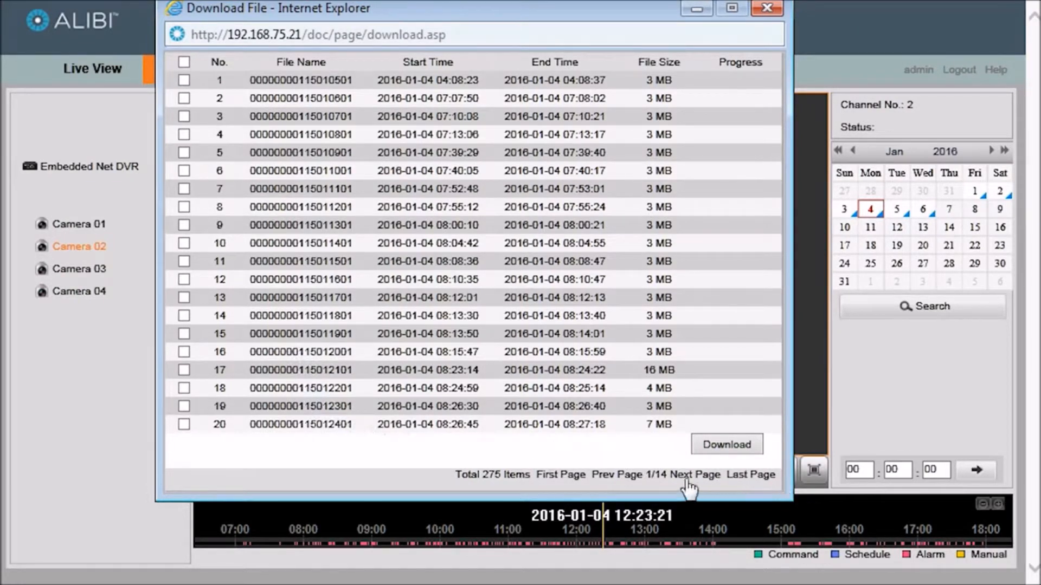
click(694, 475)
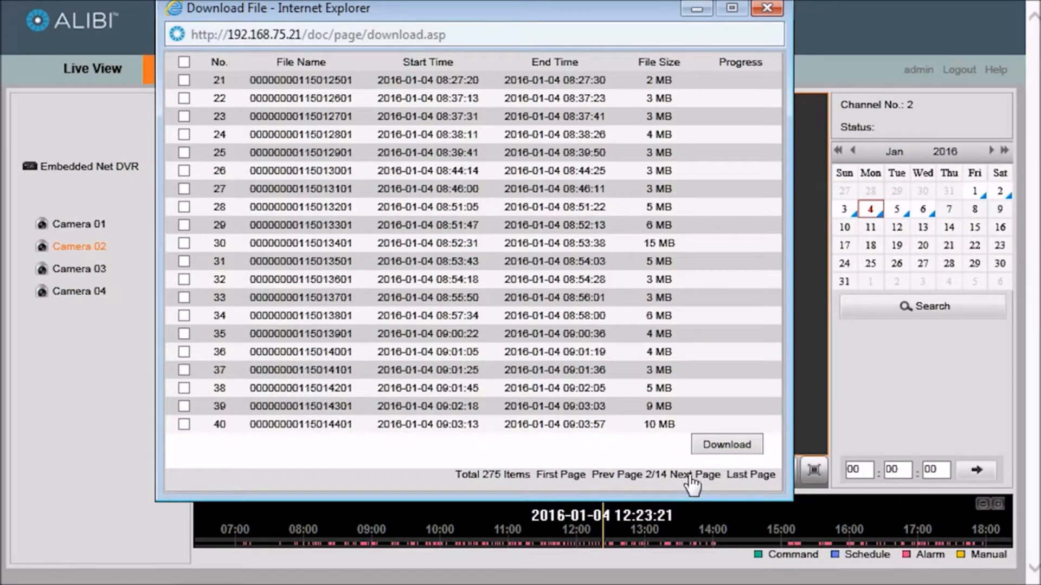
click(694, 475)
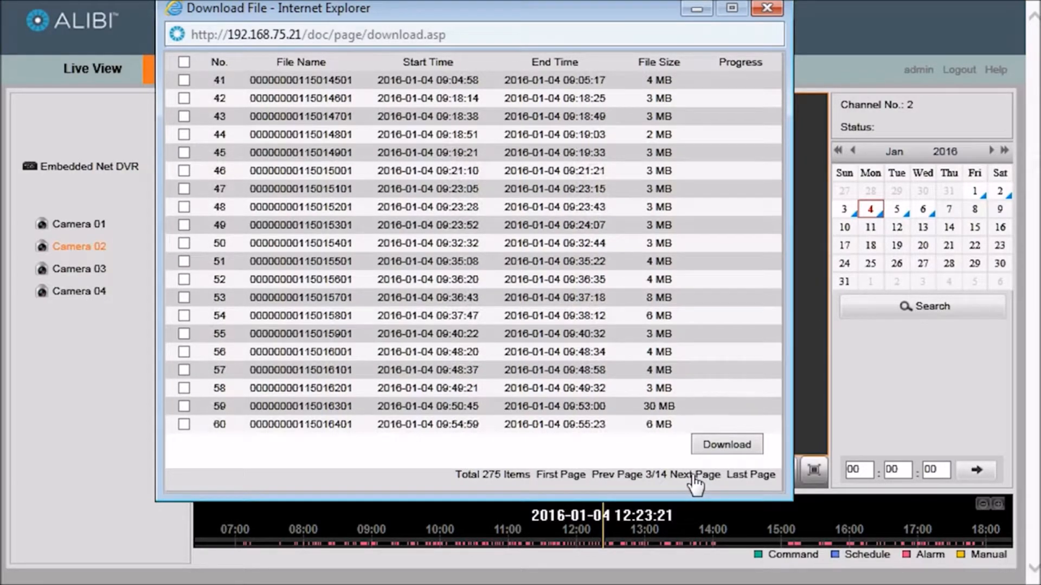
click(693, 475)
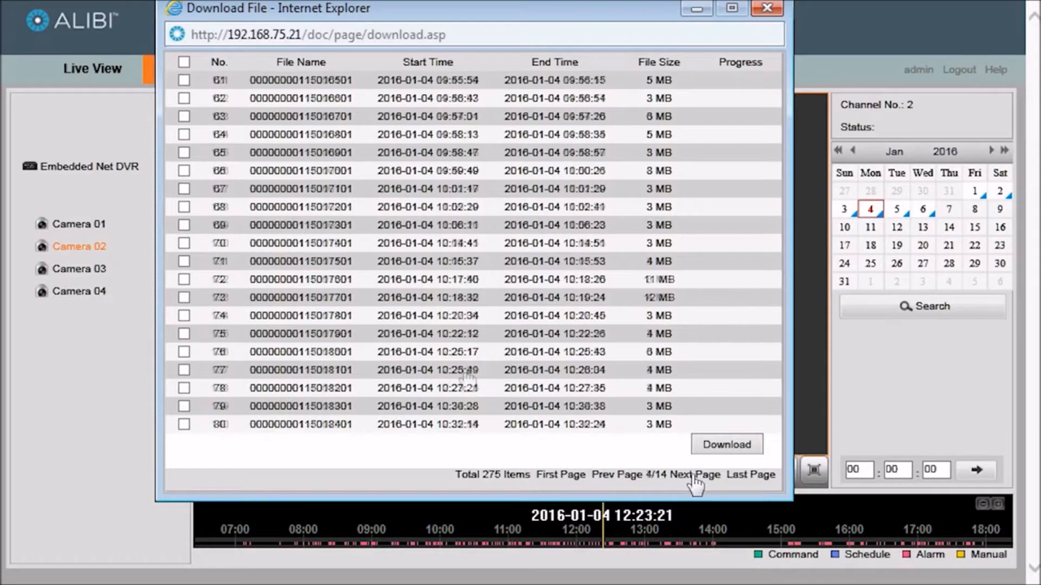
Check recording 137 (12:23:21) and download it until Progress shows Downloaded.
click(693, 475)
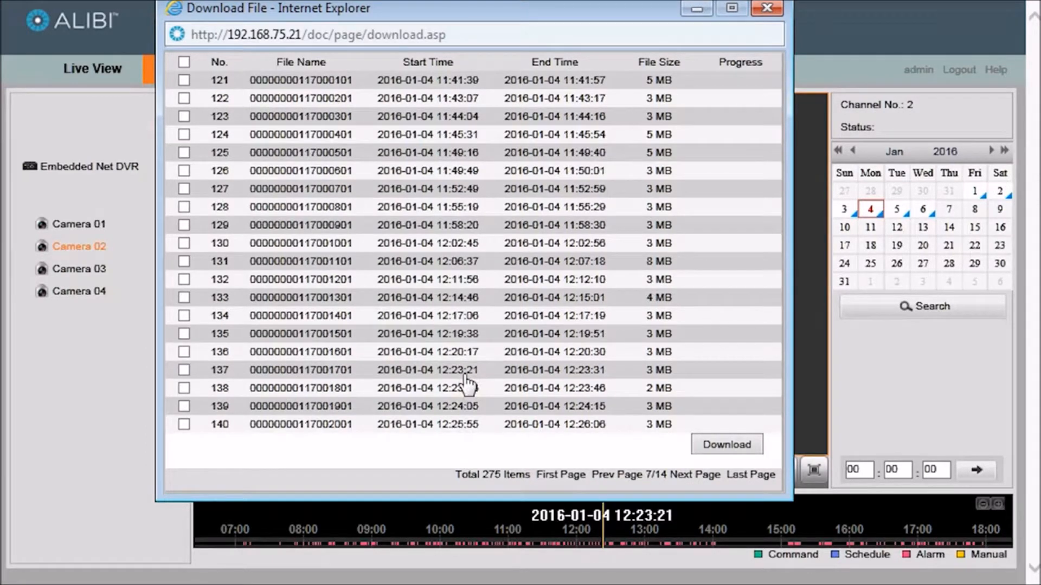
click(184, 370)
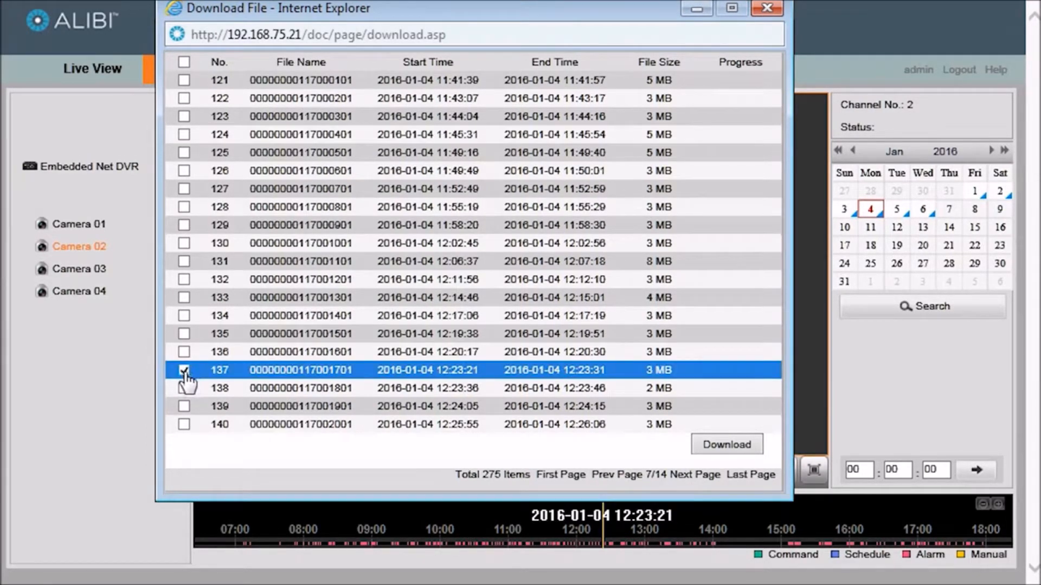
mouse_move(726, 462)
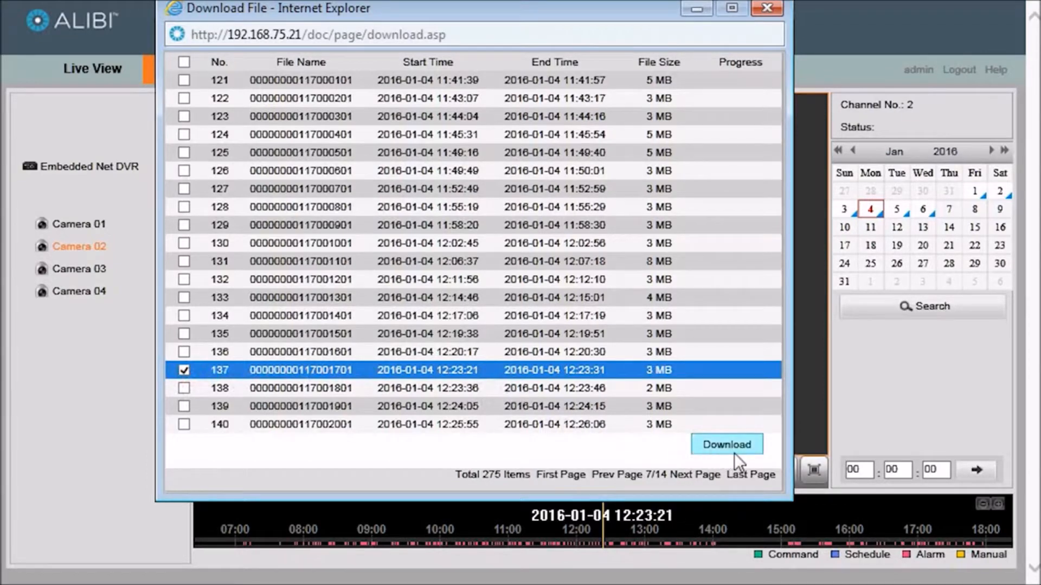
click(725, 445)
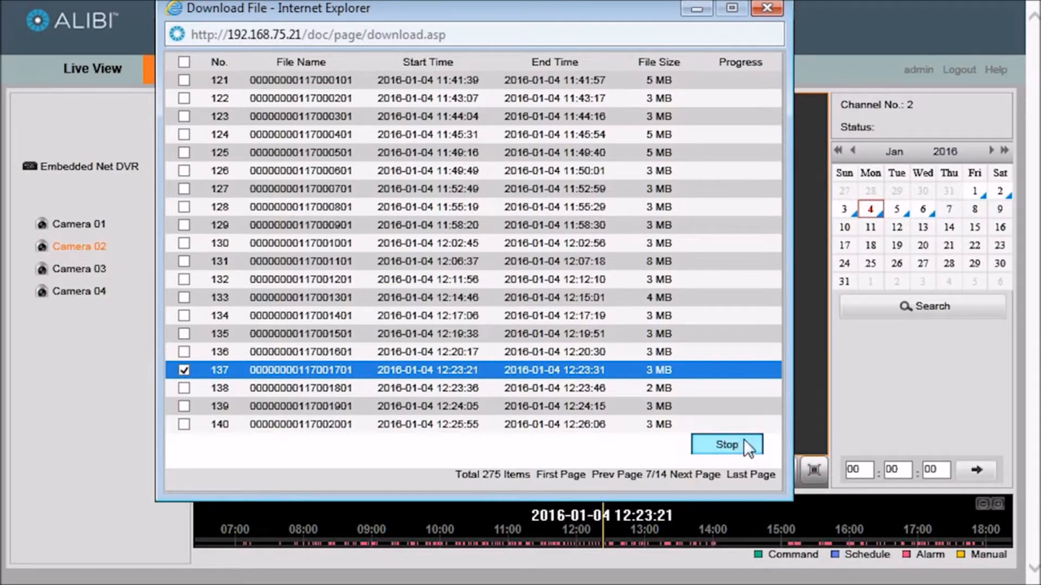
click(727, 444)
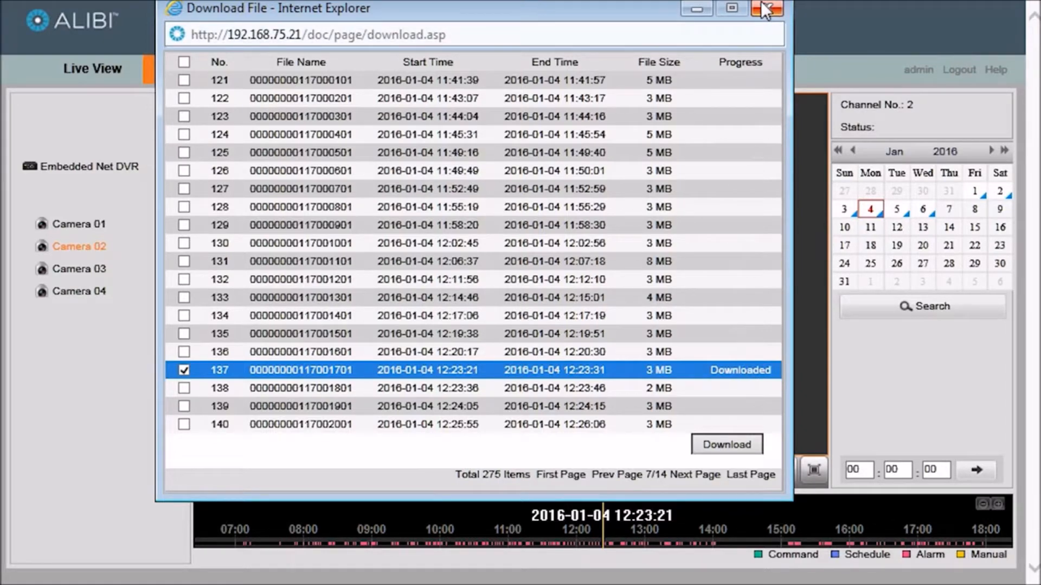
Close the download list and view the Local Configuration save path C:\Surveillance\DownloadFiles.
click(767, 9)
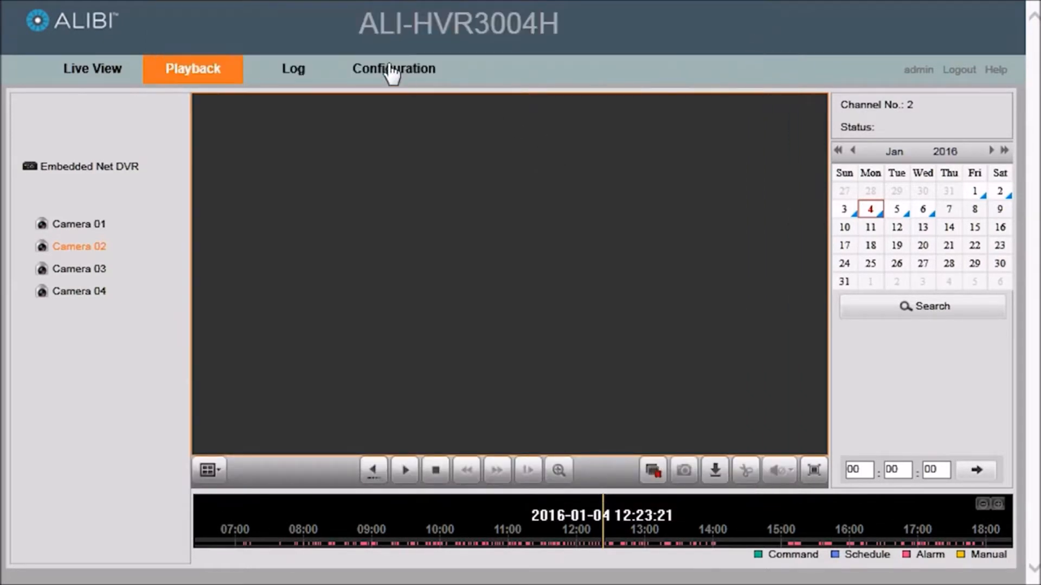
click(392, 69)
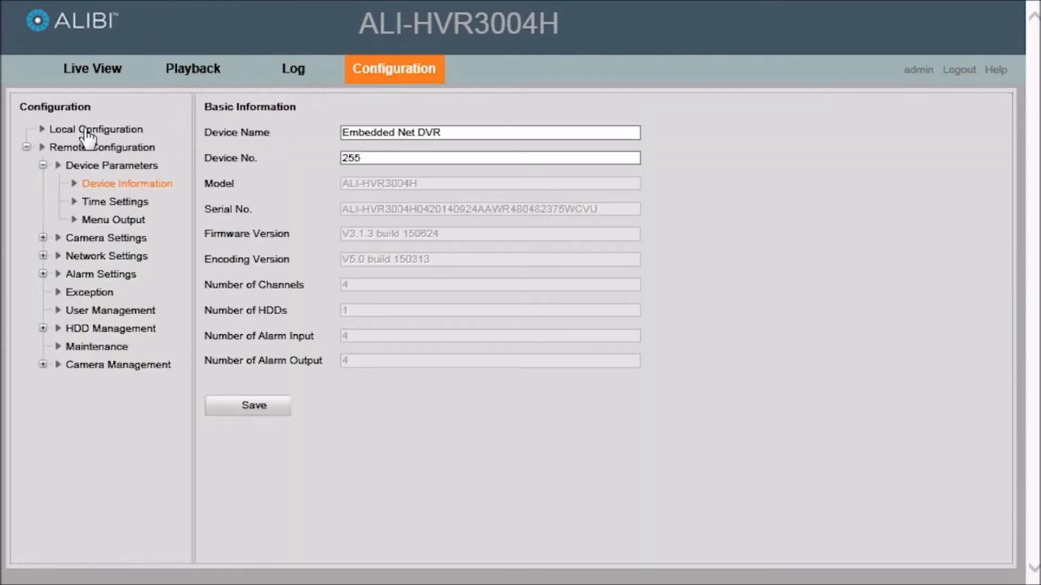
click(95, 129)
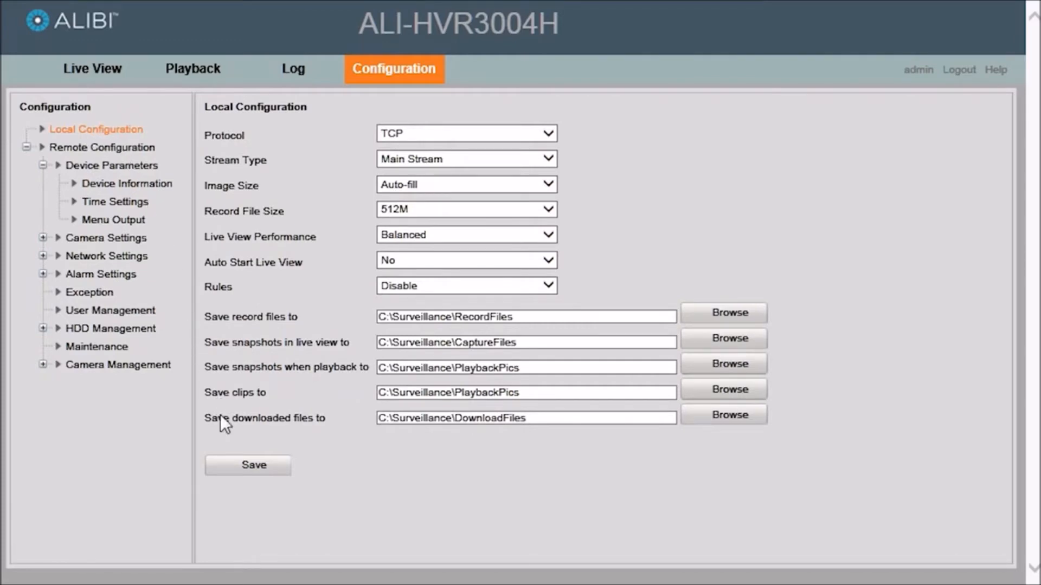
mouse_move(543, 435)
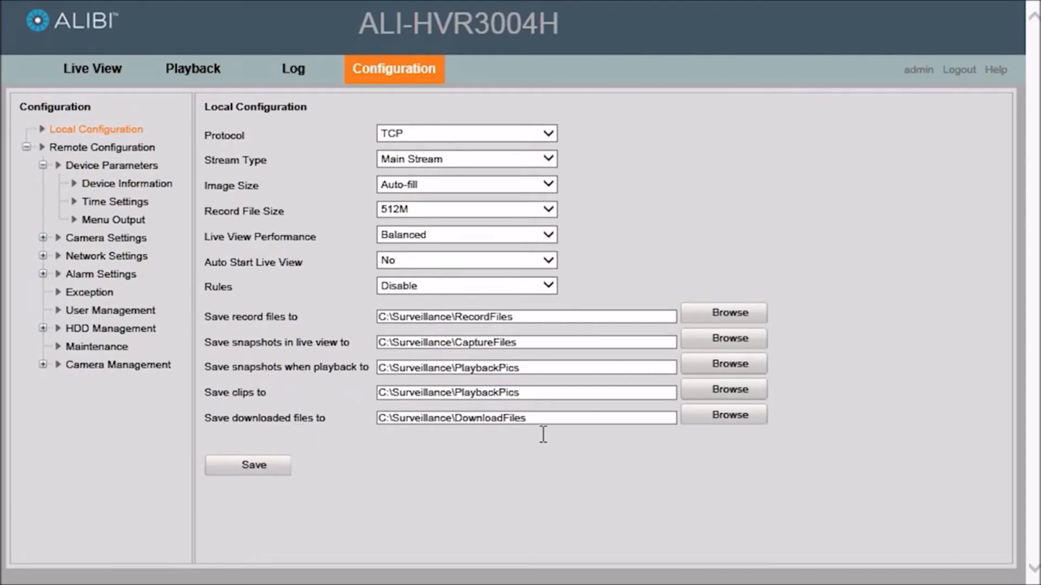
click(524, 418)
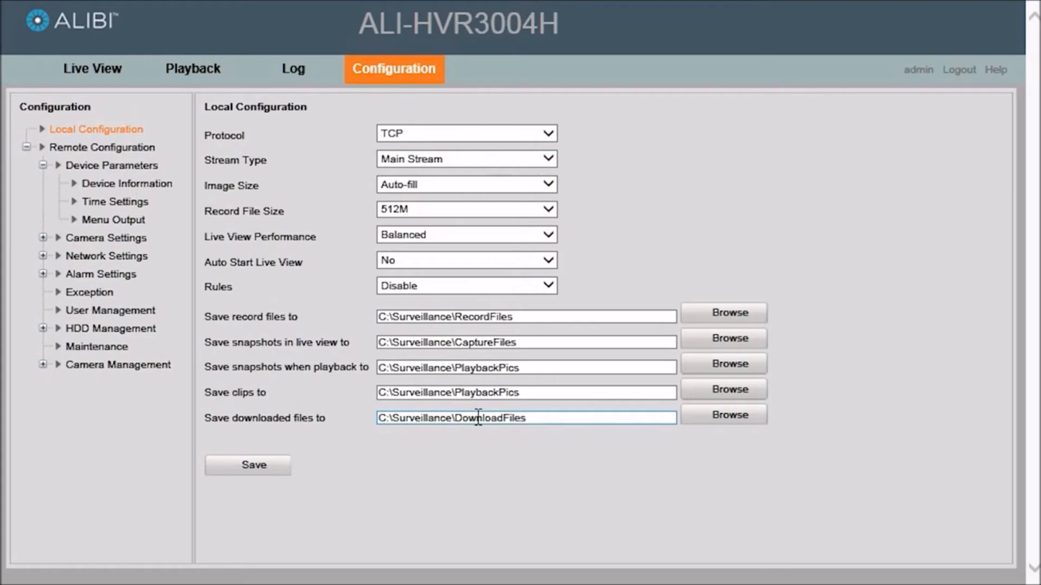
double_click(478, 418)
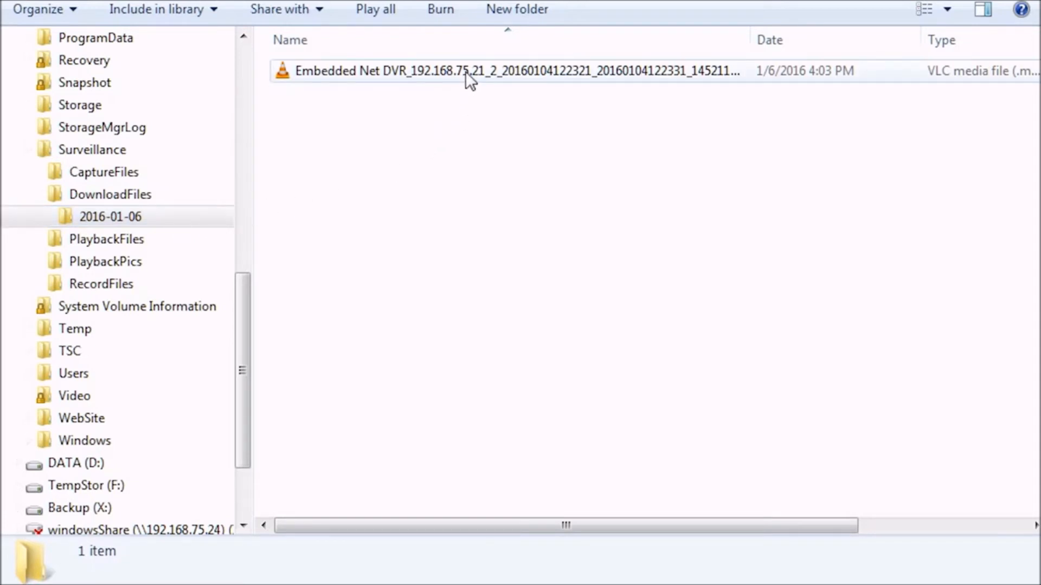
mouse_move(523, 79)
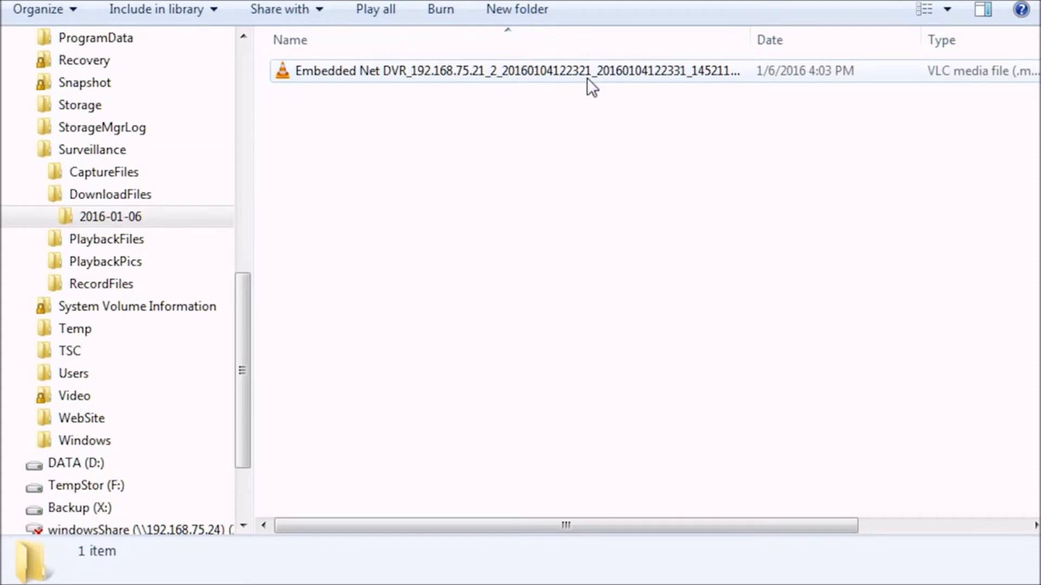
mouse_move(646, 87)
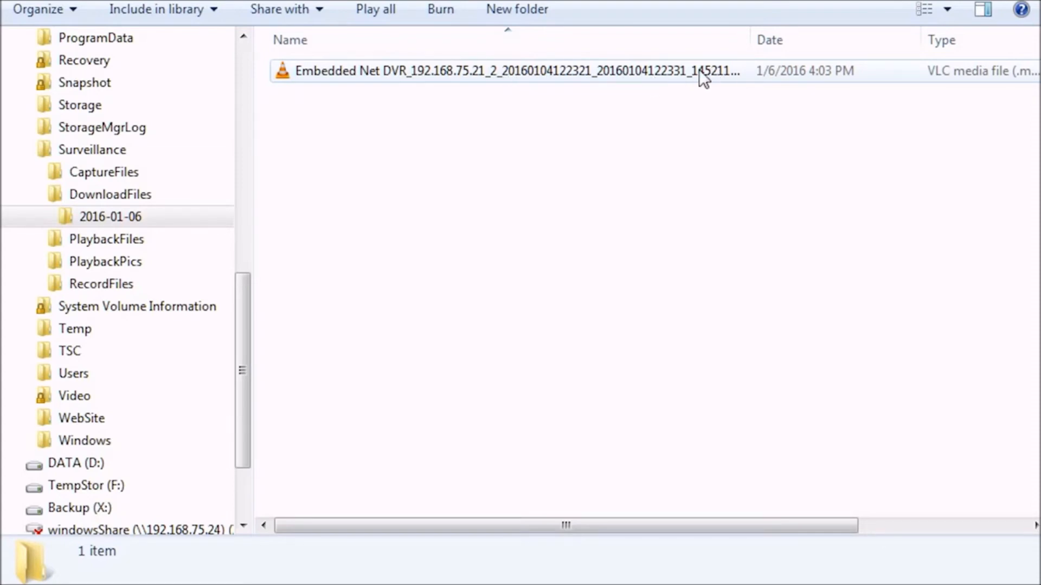
Select the downloaded .mp4 clip in 2016-01-06 to show its 3.38 MB details.
click(504, 72)
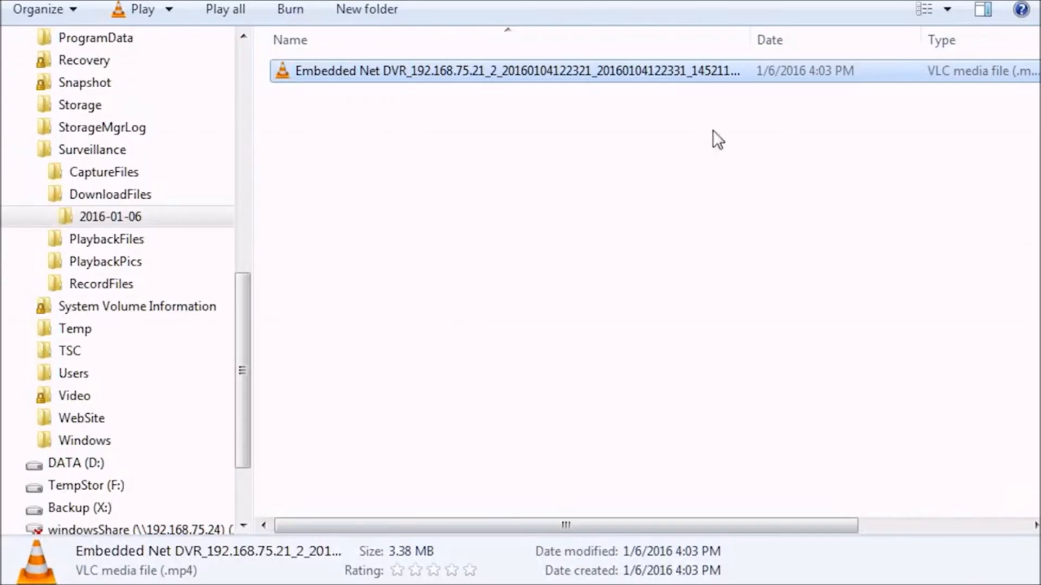